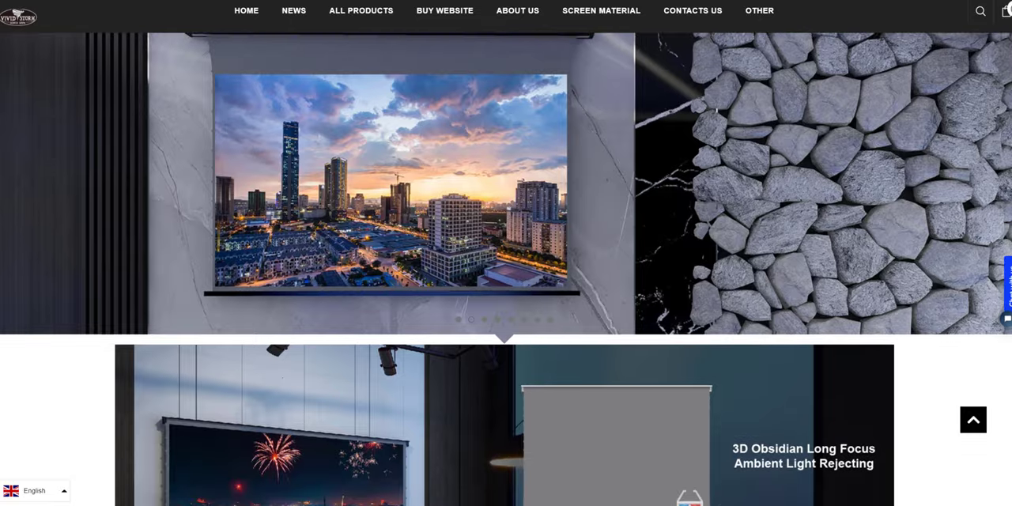
- Scroll the floor rising screen page past the 4K HD Visual Feast comparison to the Panoramic View section
scroll(down, 3)
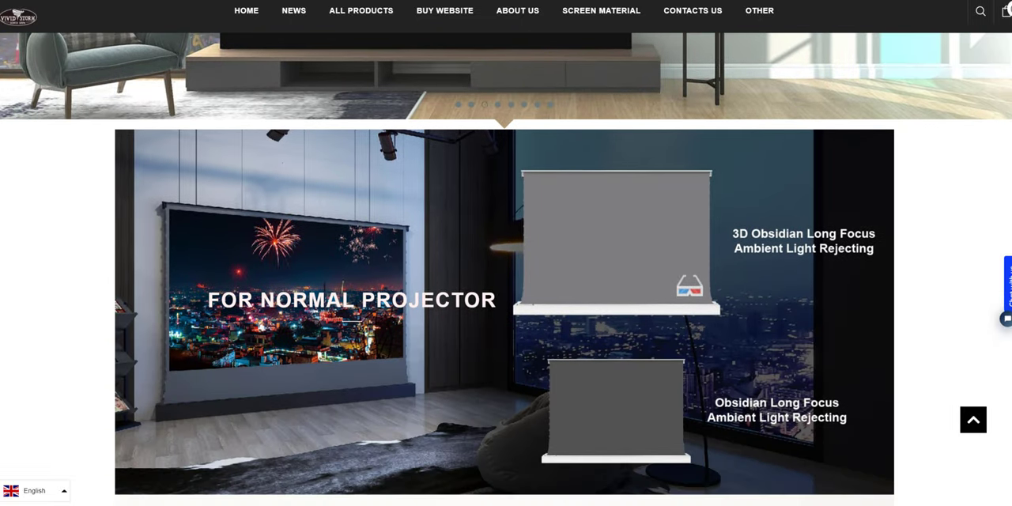
scroll(down, 3)
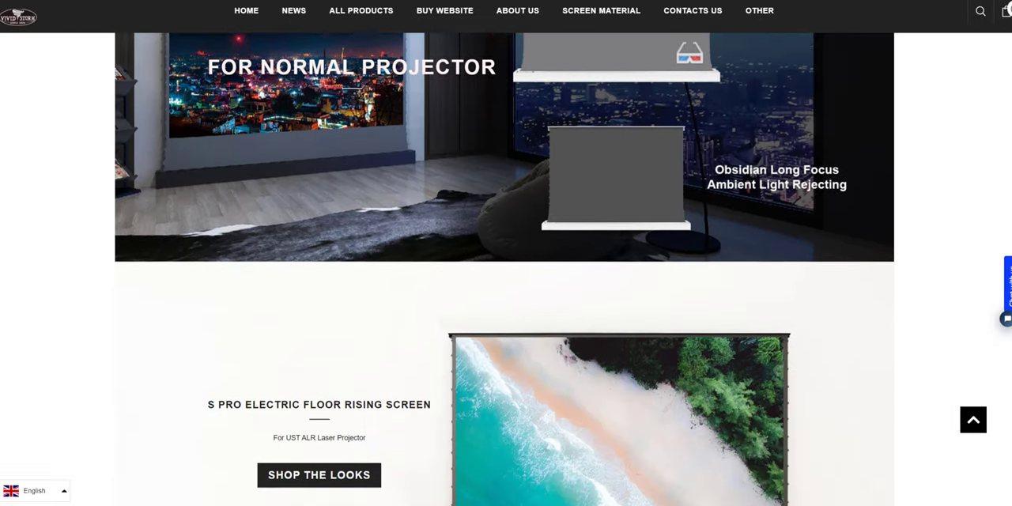
scroll(down, 3)
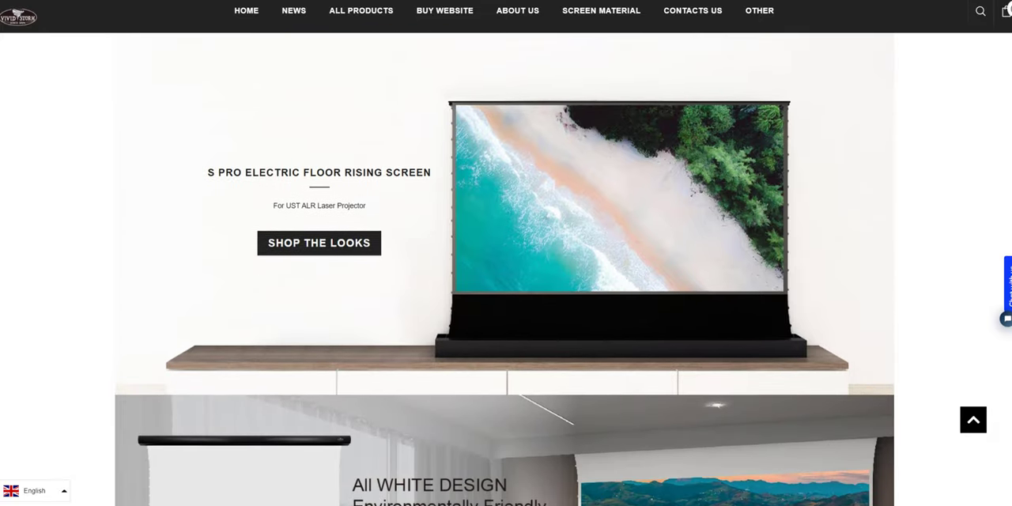
scroll(down, 3)
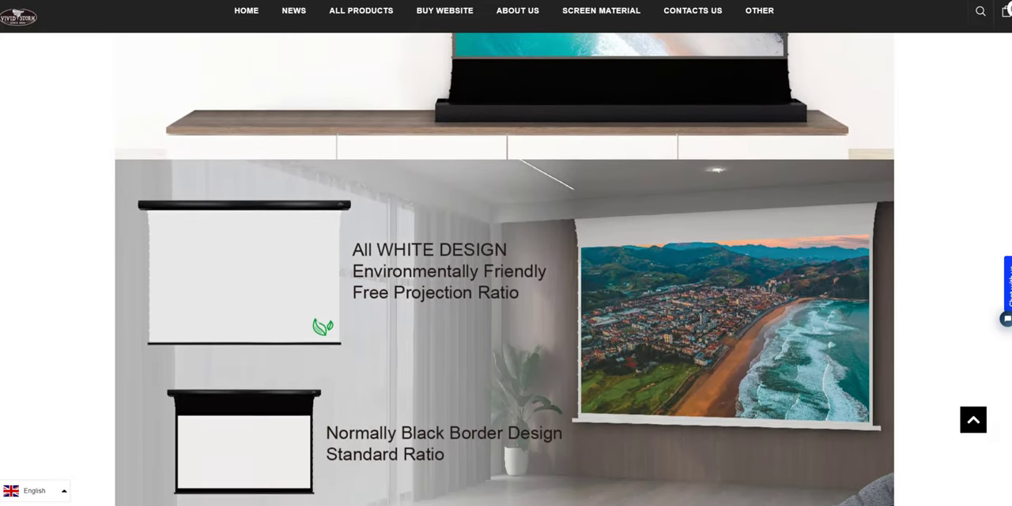
scroll(down, 3)
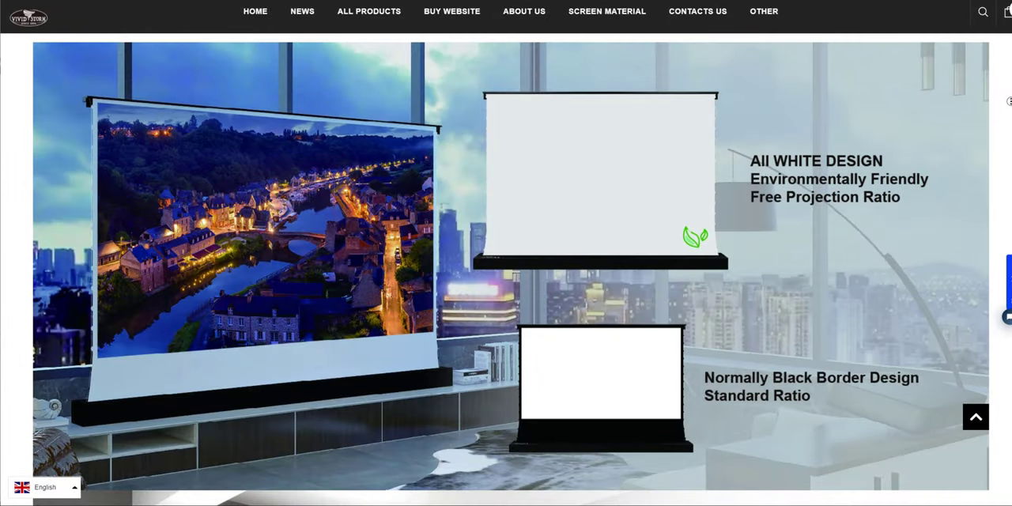
scroll(down, 3)
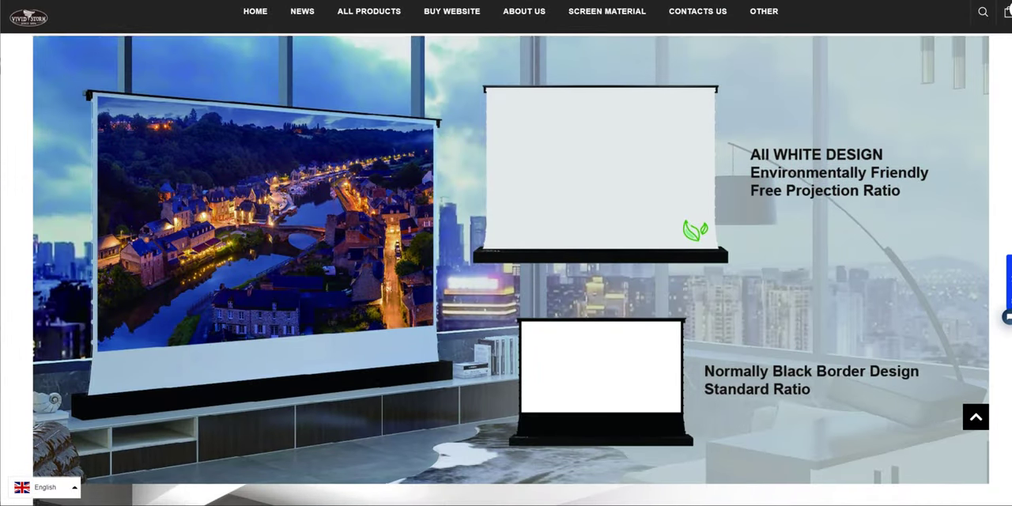
scroll(down, 3)
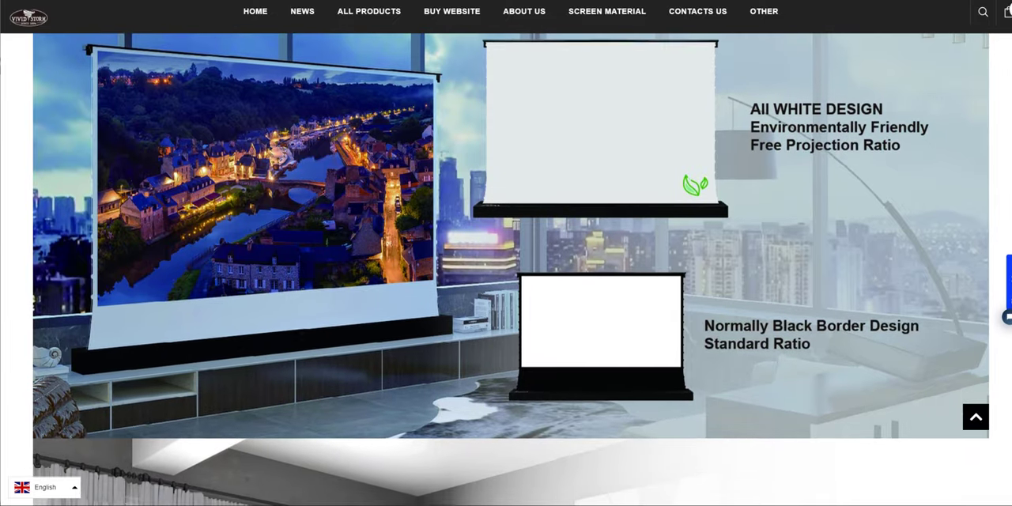
scroll(down, 3)
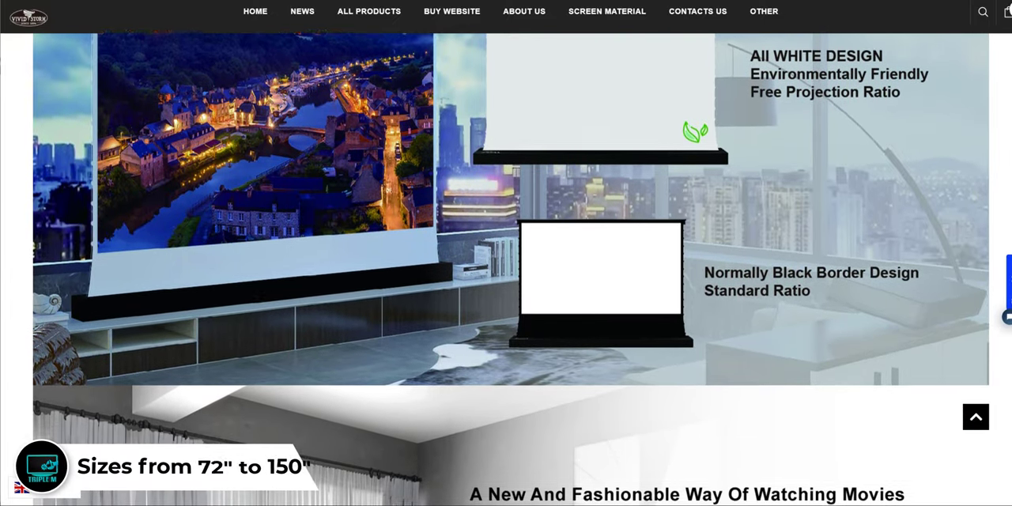
scroll(down, 3)
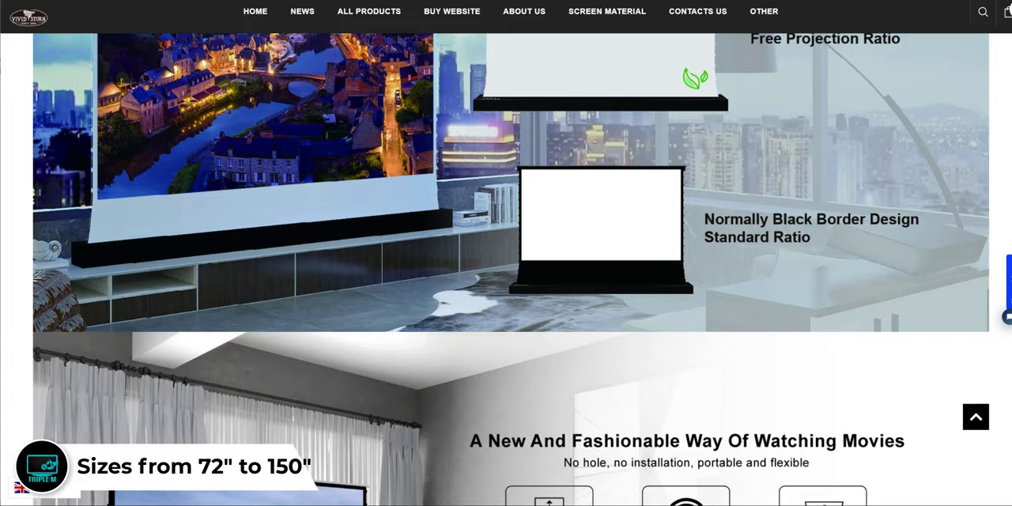
scroll(down, 3)
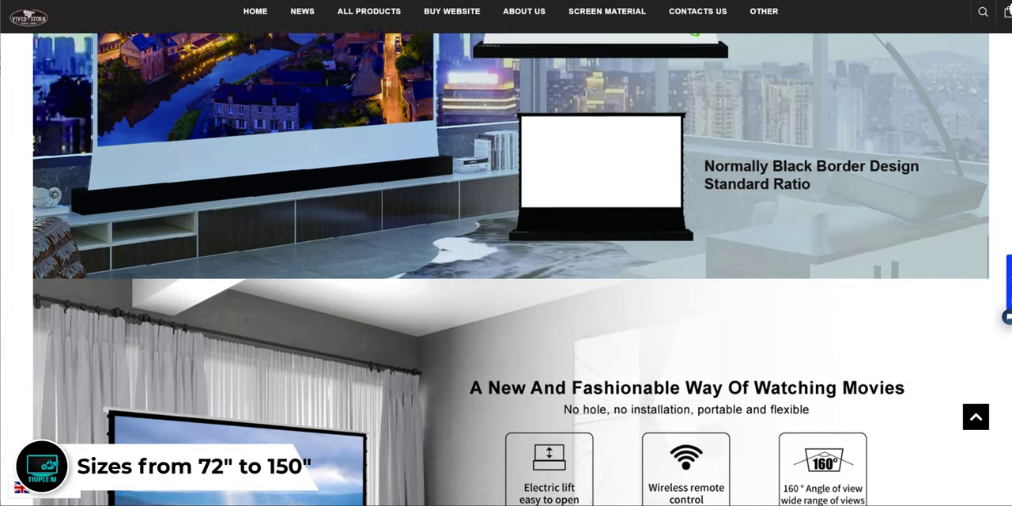
scroll(down, 3)
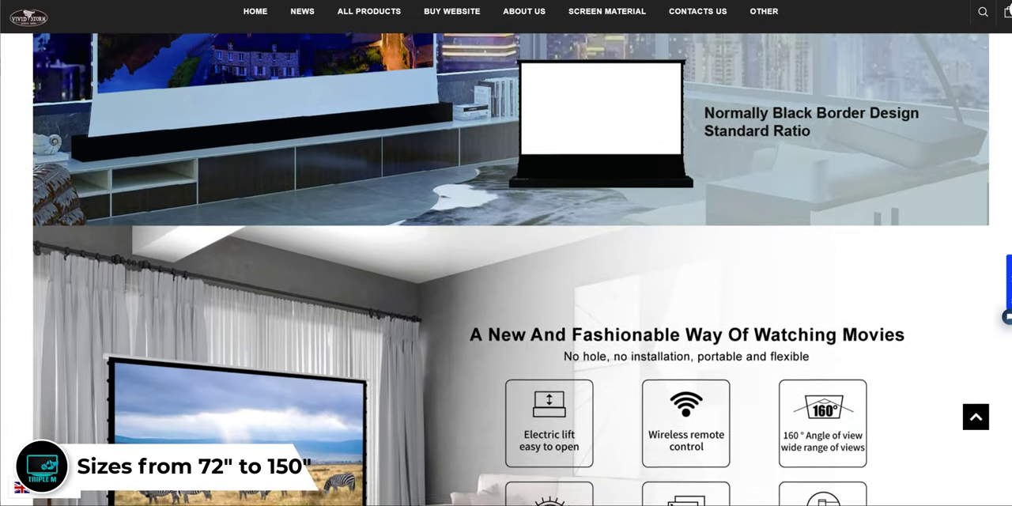
scroll(down, 3)
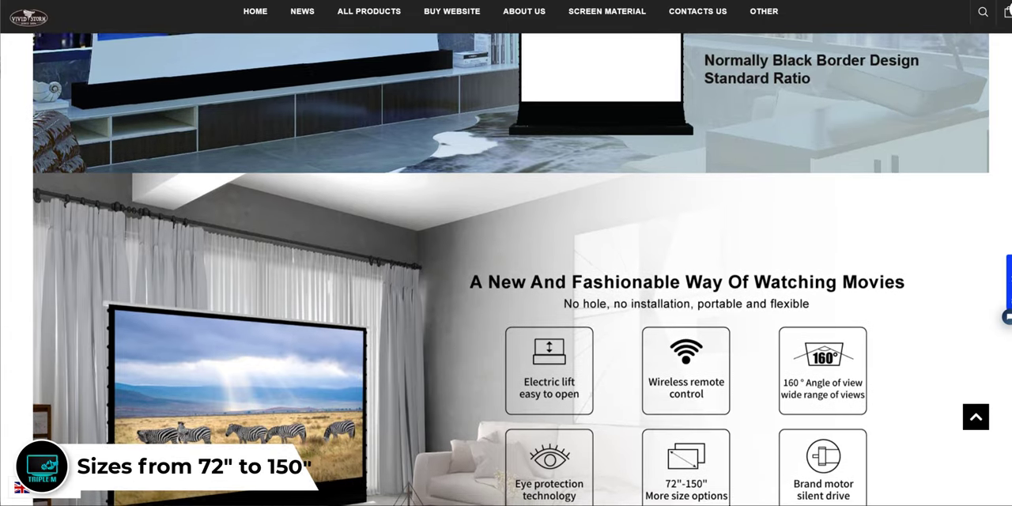
scroll(down, 3)
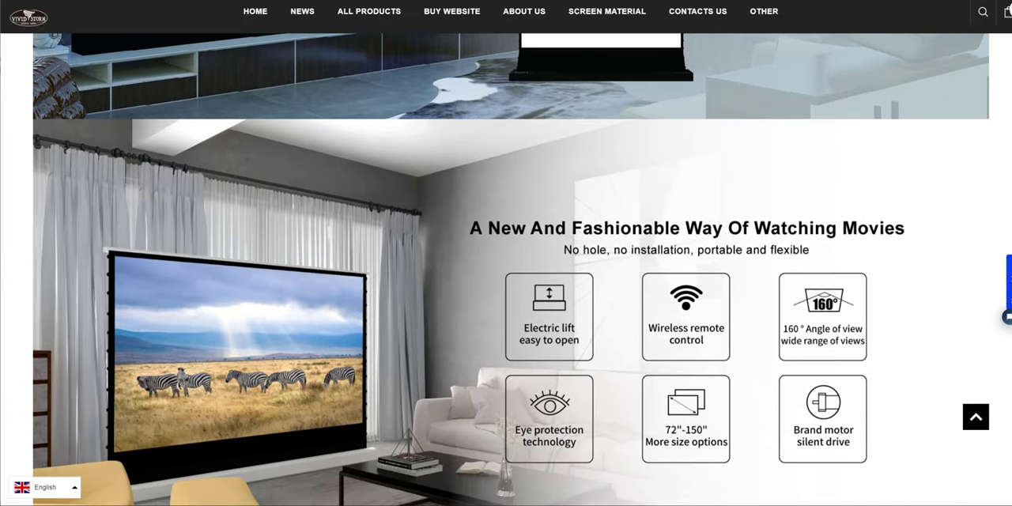
scroll(down, 3)
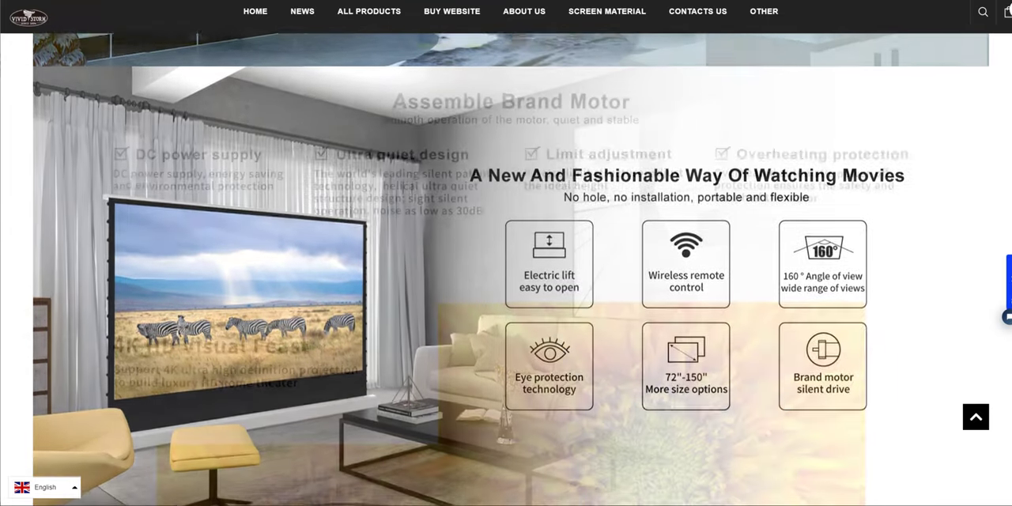
scroll(down, 3)
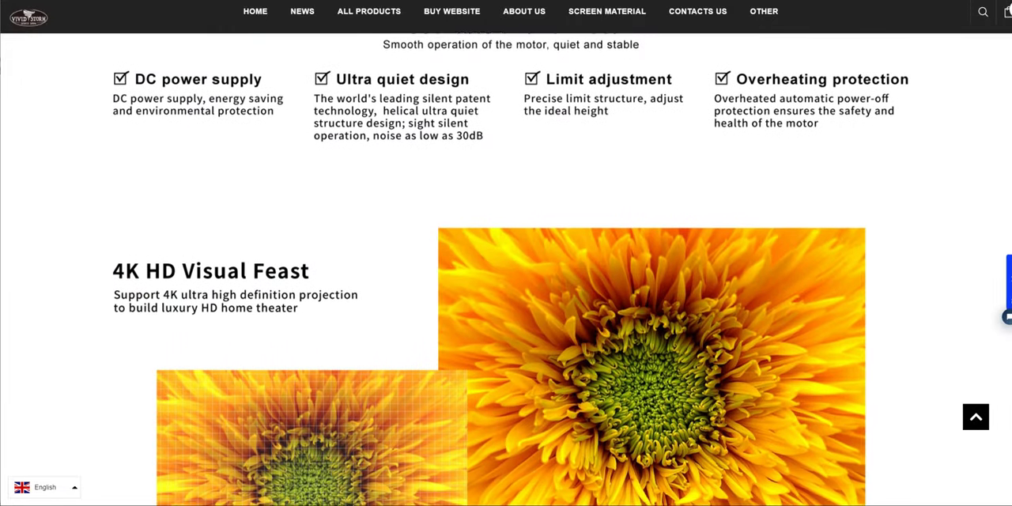
scroll(down, 3)
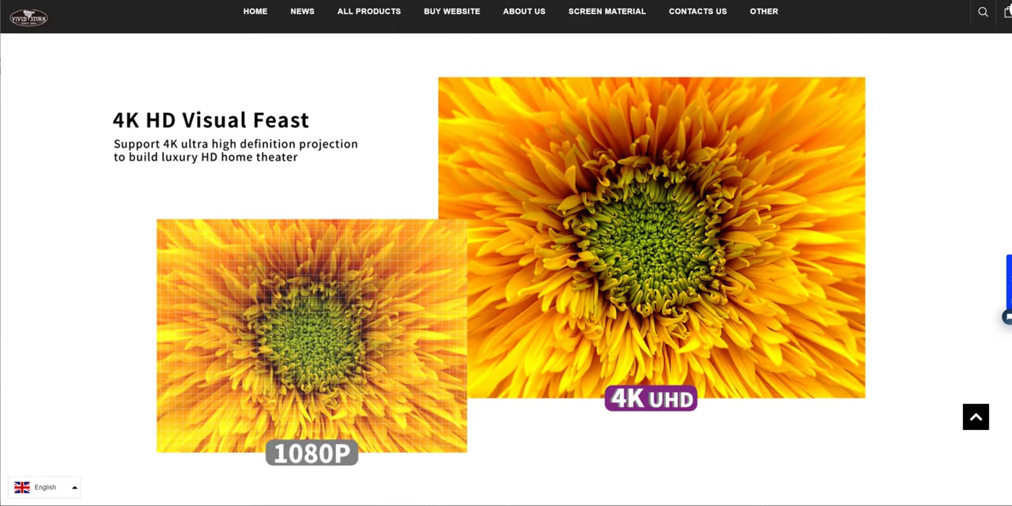
scroll(down, 3)
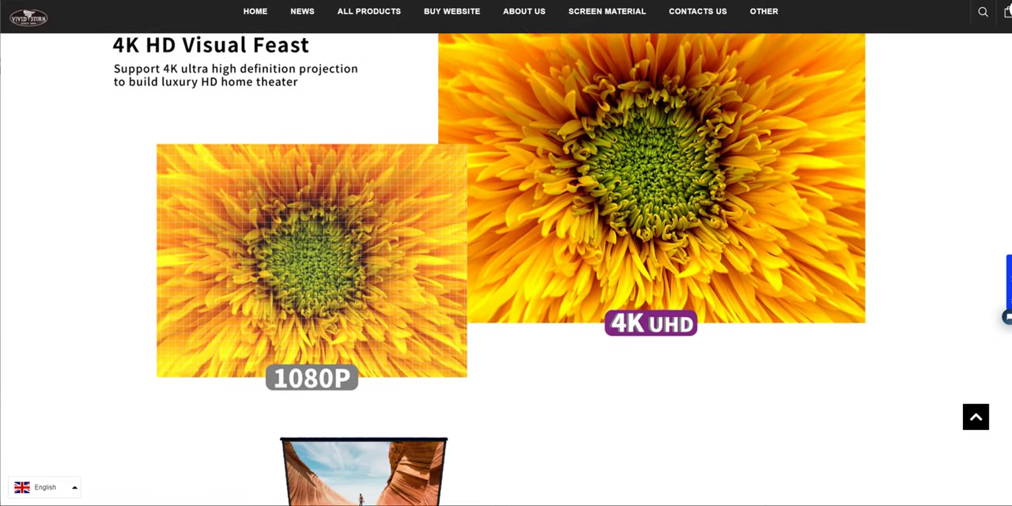
scroll(down, 3)
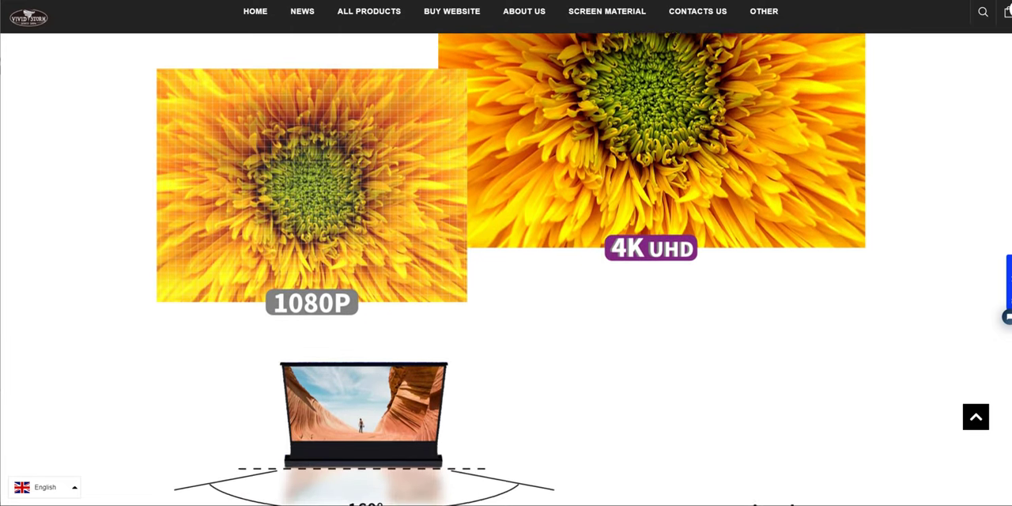
scroll(down, 3)
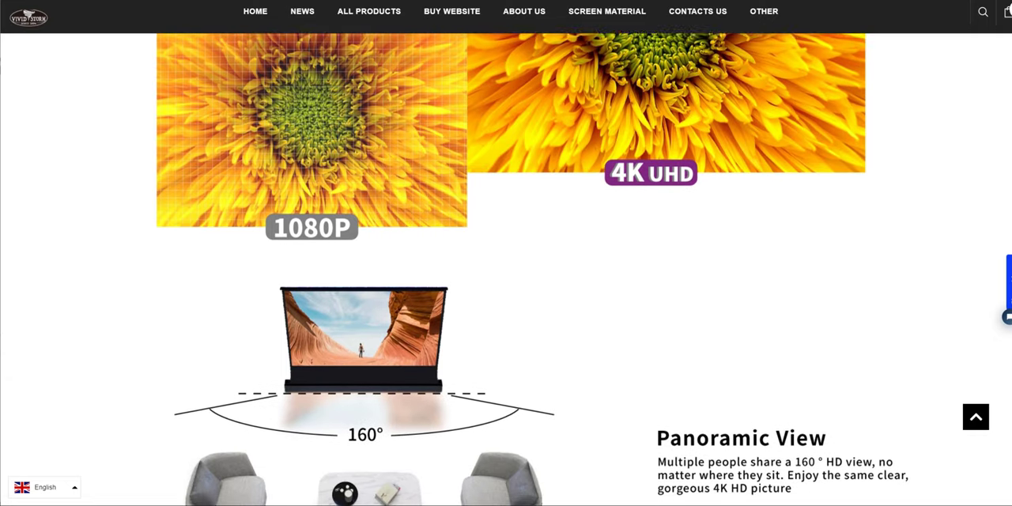
scroll(down, 3)
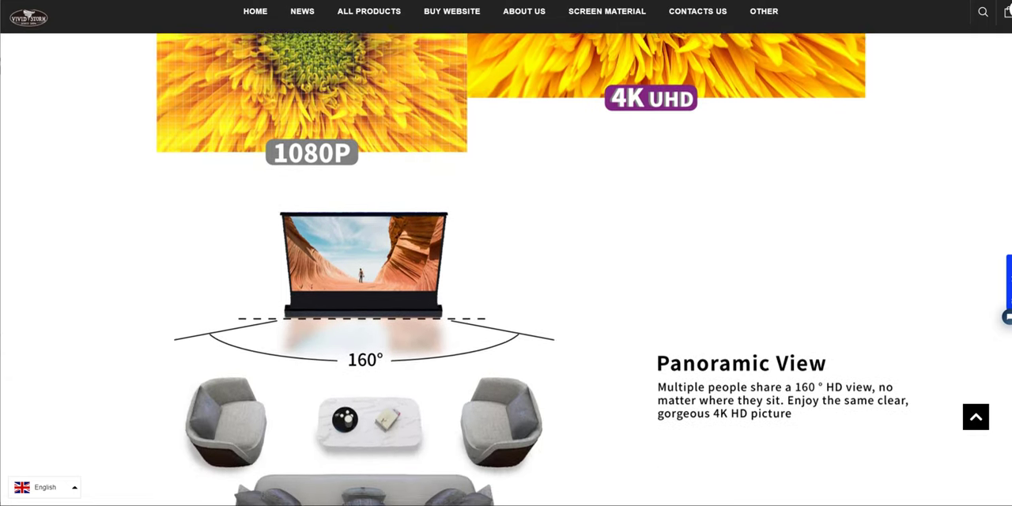
scroll(down, 3)
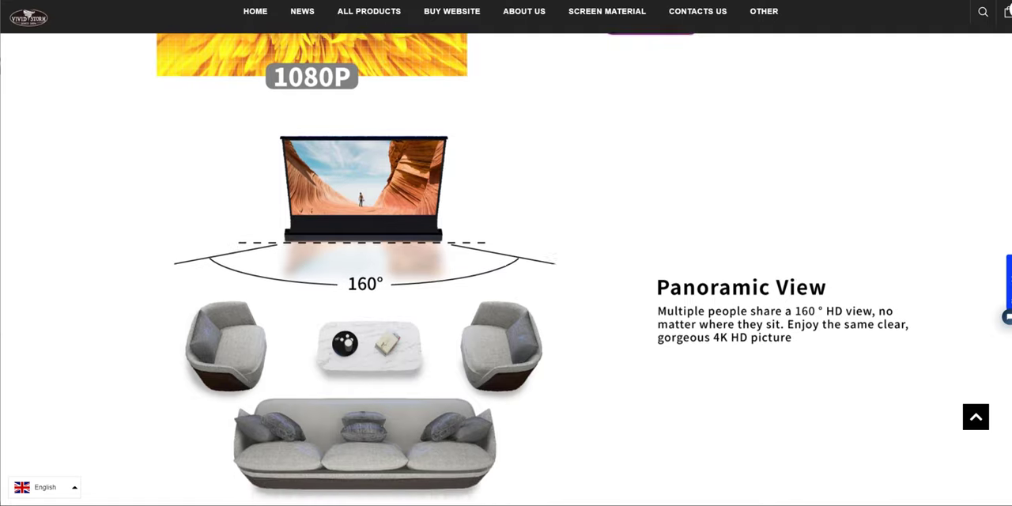
scroll(down, 3)
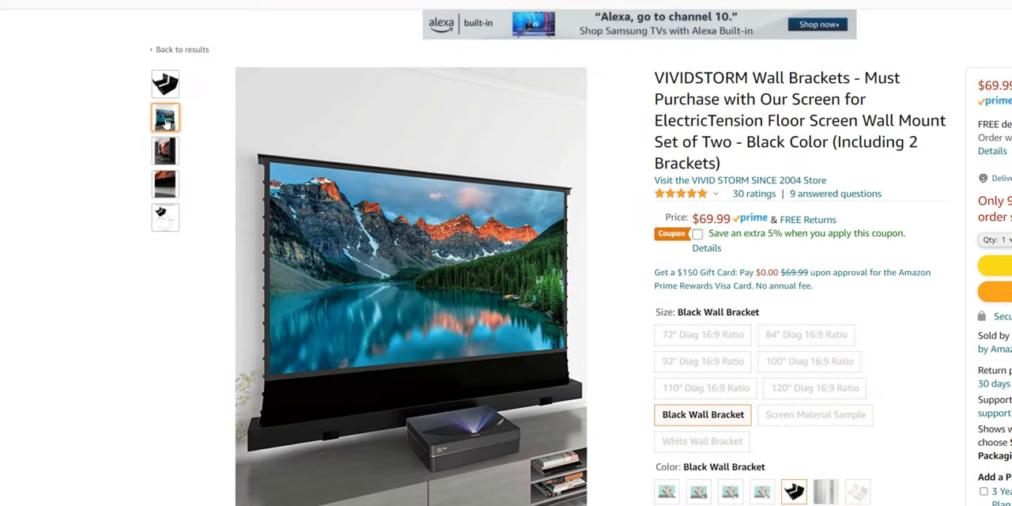
- View the dark-room screen photo and the close-up of the black housing on the Amazon Wall Brackets listing
click(164, 150)
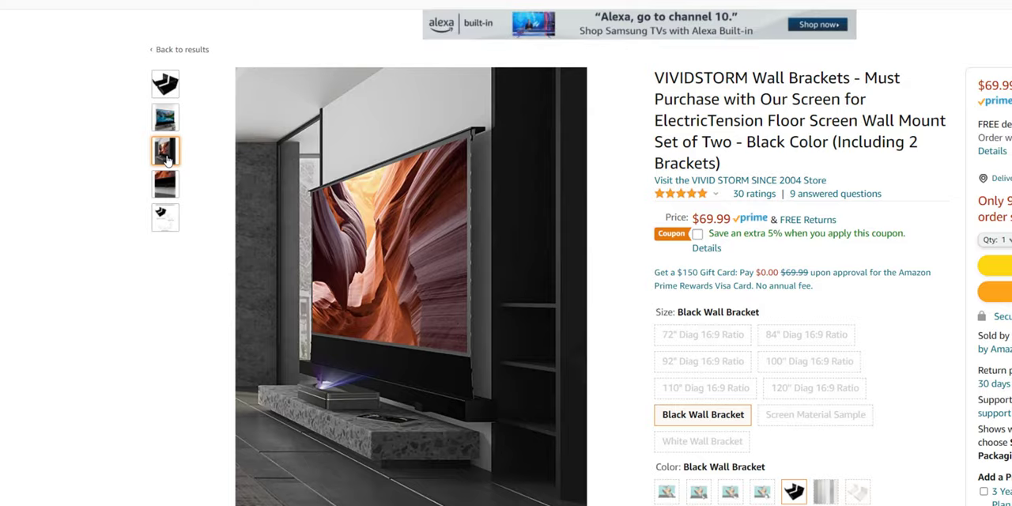
click(164, 183)
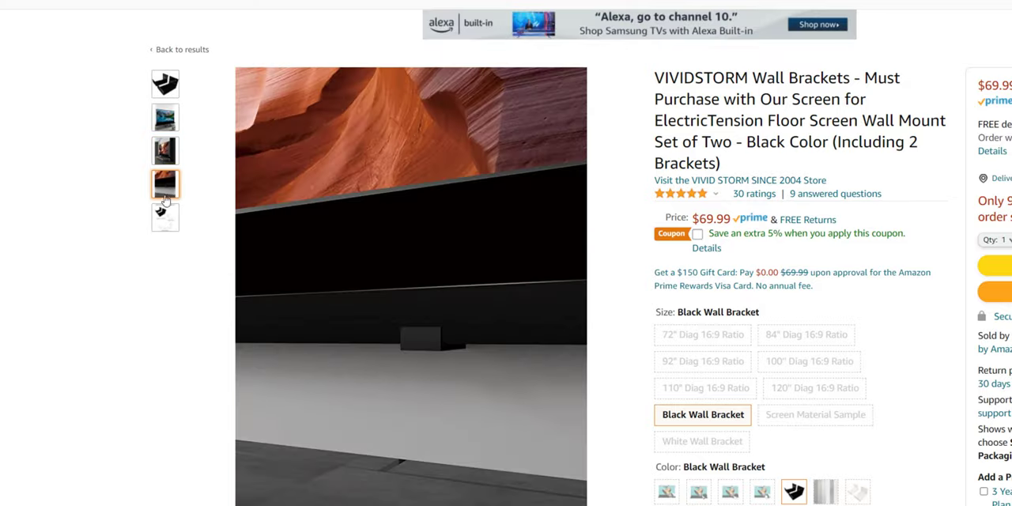